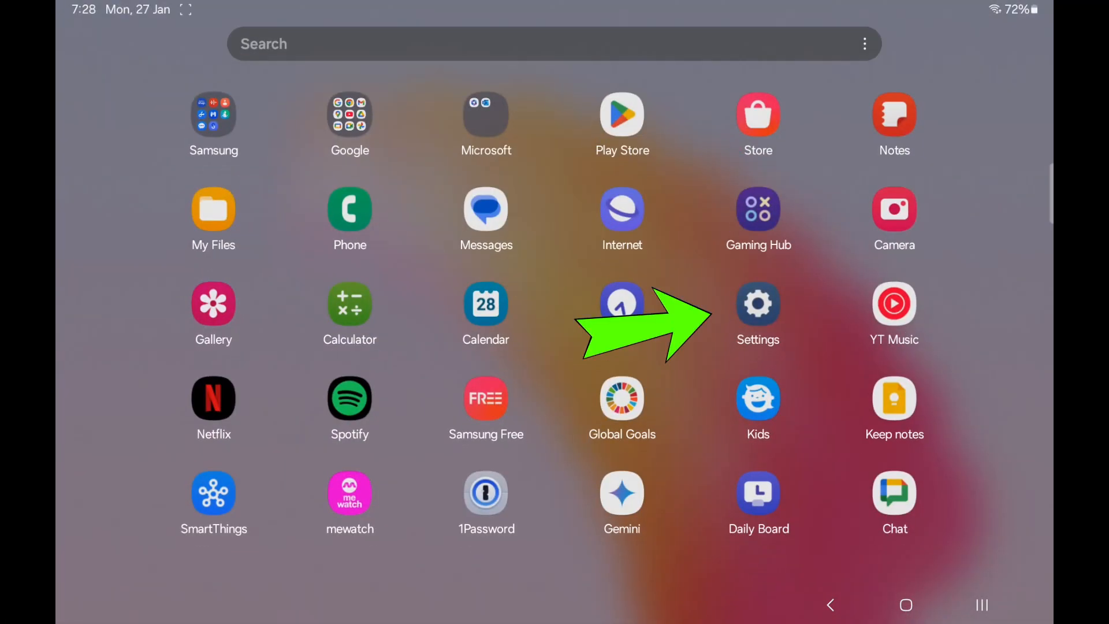
Launch Settings from the app drawer and go to the Connections page.
{"action": "left_click", "coordinate": [758, 304]}
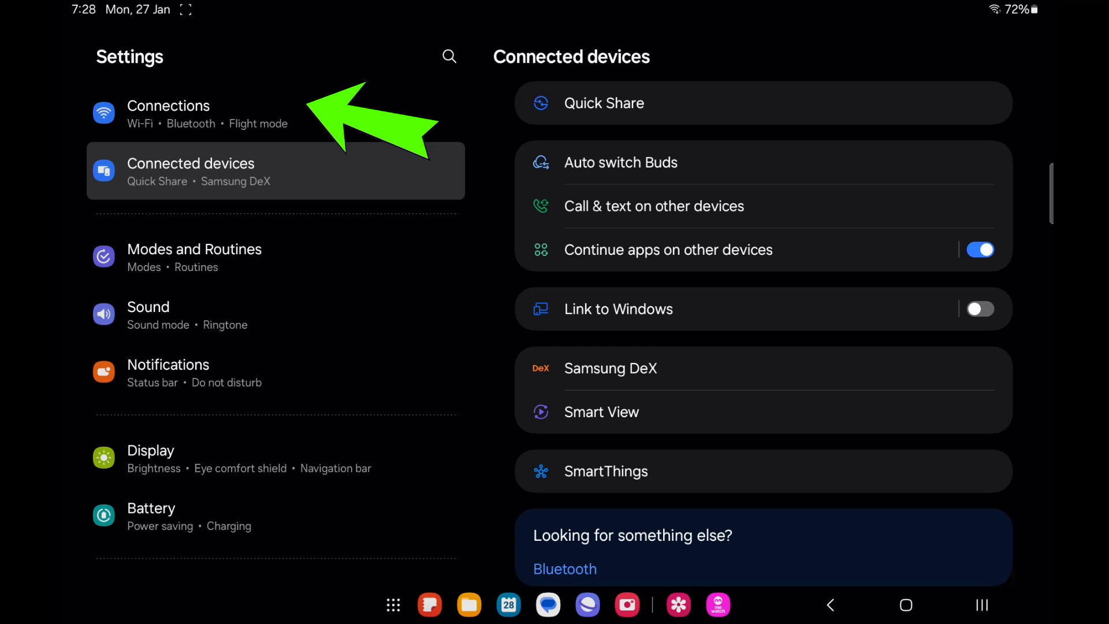
{"action": "left_click", "coordinate": [169, 113]}
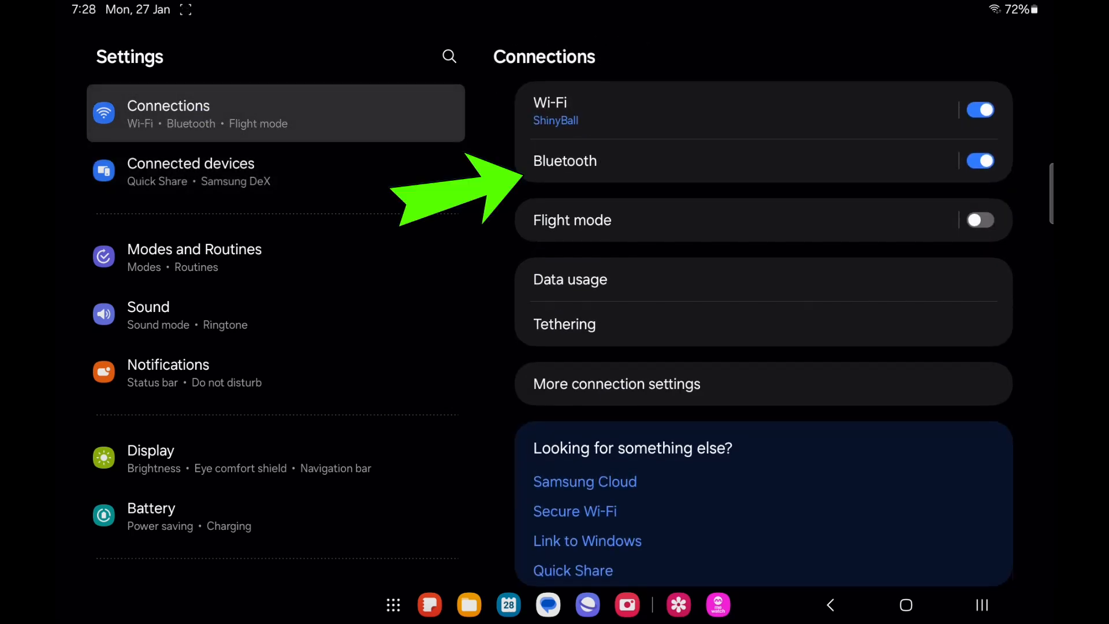